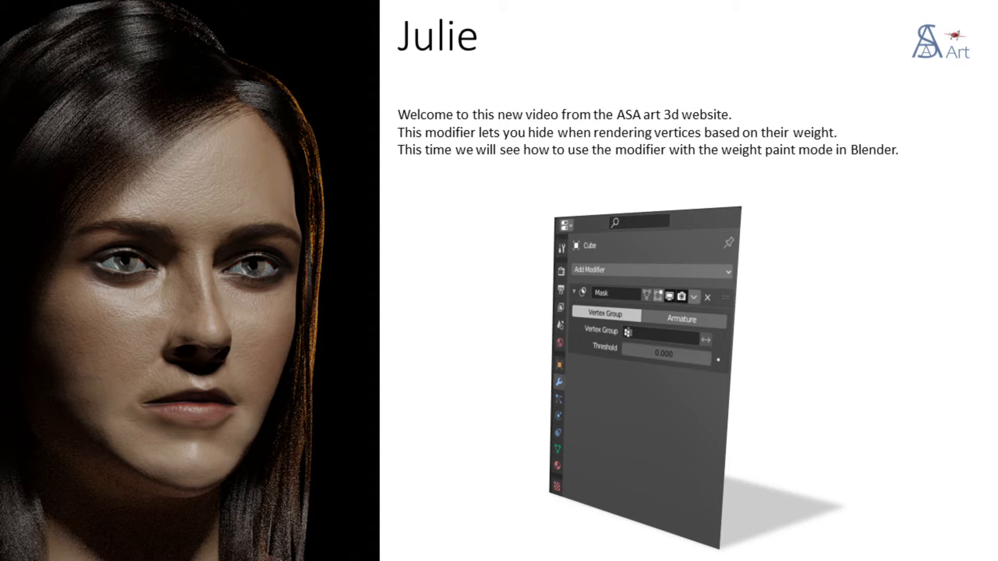
Step: Advance four times with the Right arrow key
key("Right")
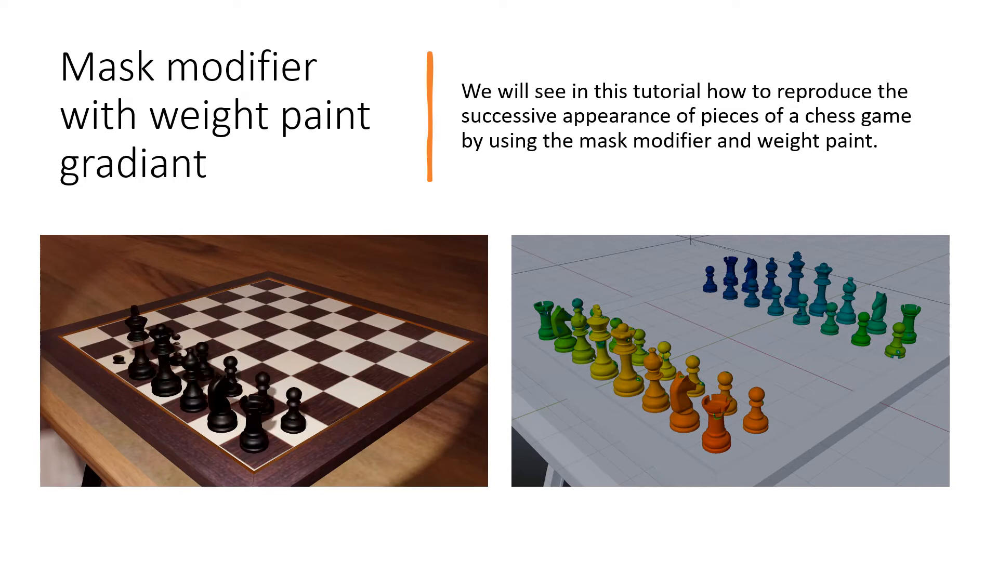
key("Right")
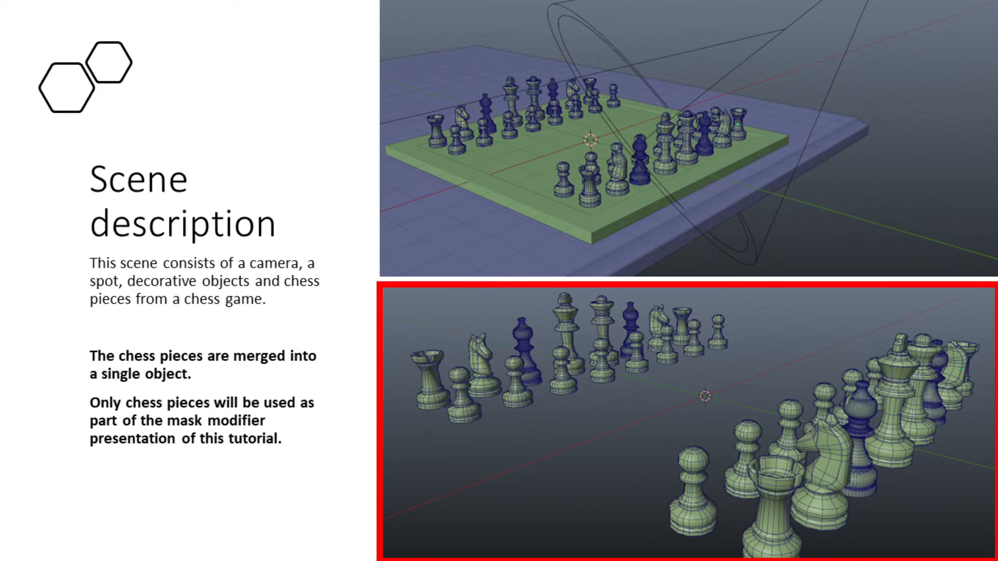
key("Right")
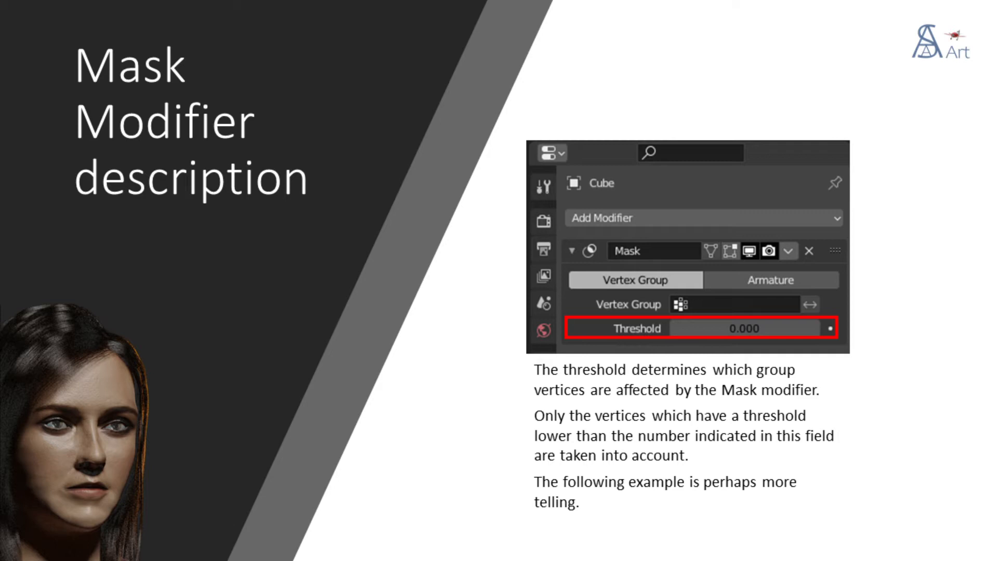
key("right")
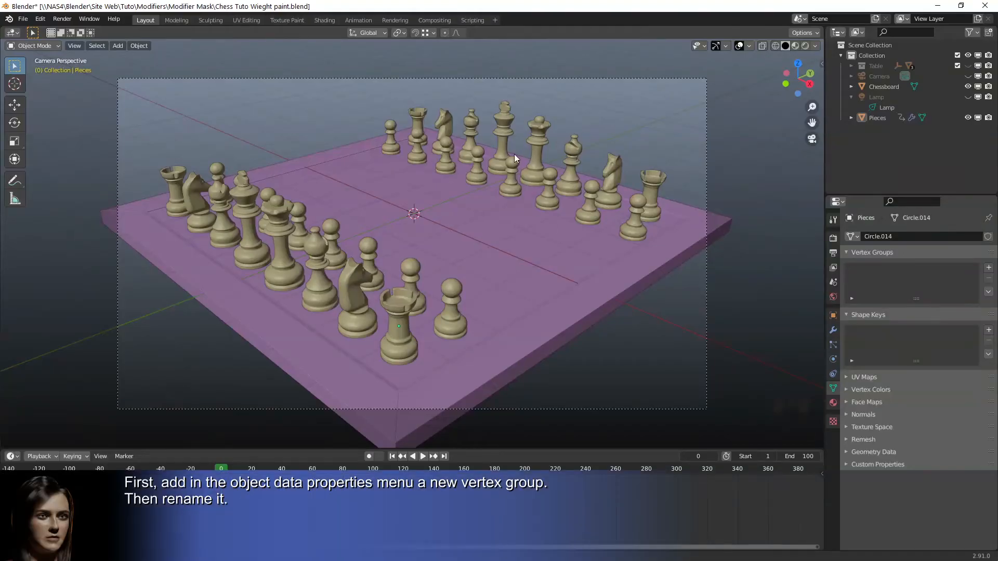
Step: Select Pieces and add a vertex group named 'Chess mask'
left_click(877, 117)
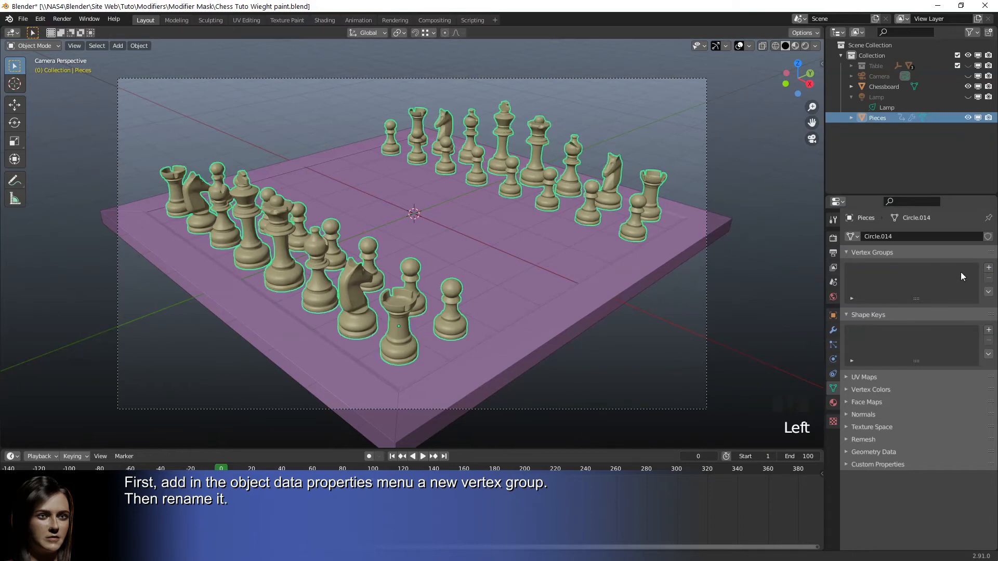
left_click(989, 267)
type("Chess")
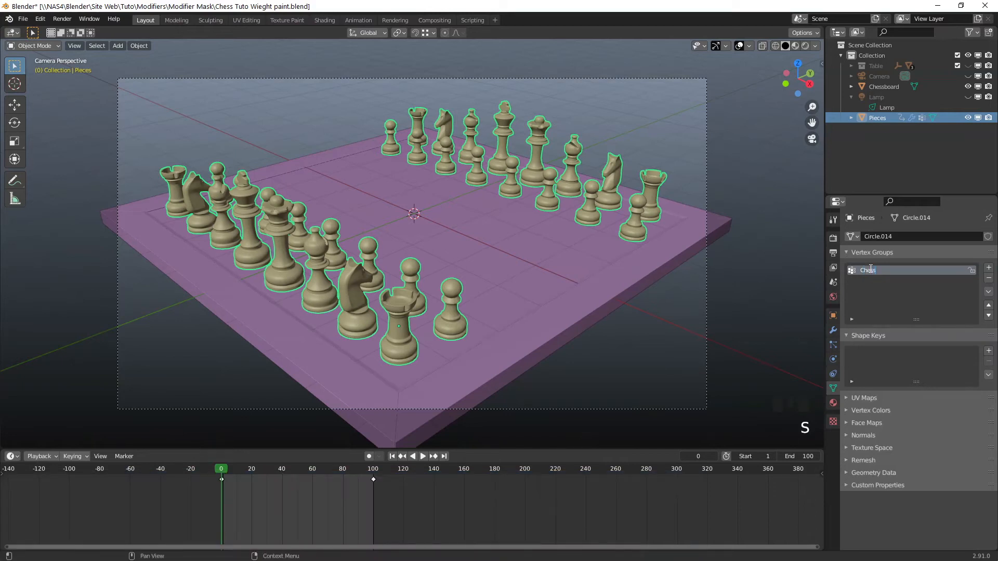
type("mask")
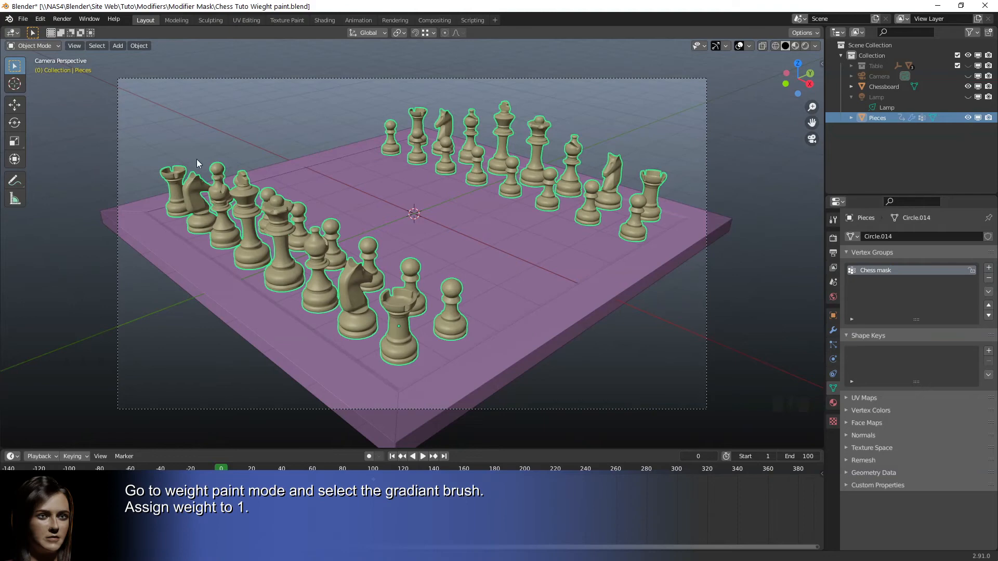
Step: Enter Weight Paint mode, apply a gradient from top view, then return to camera view
left_click(34, 45)
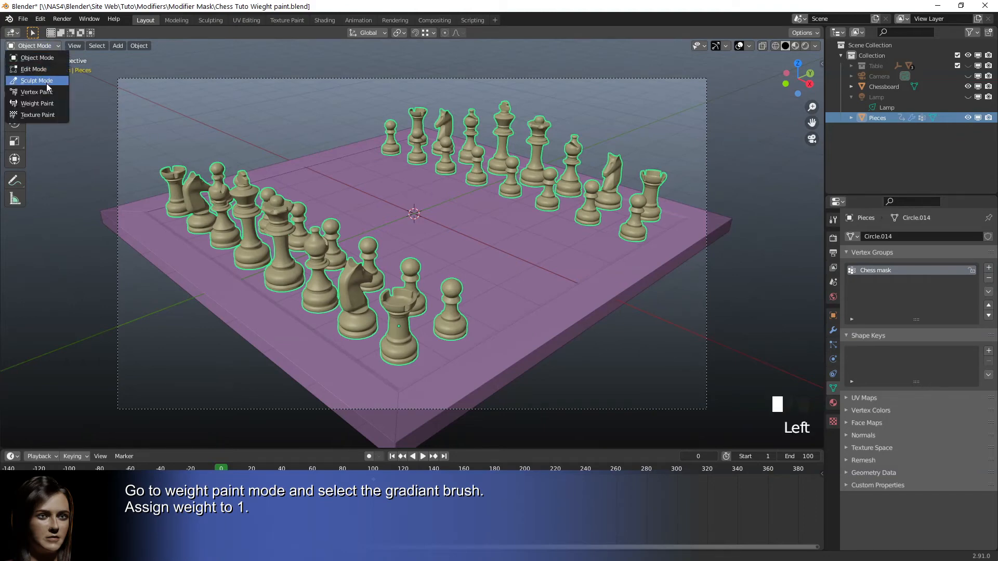
left_click(37, 103)
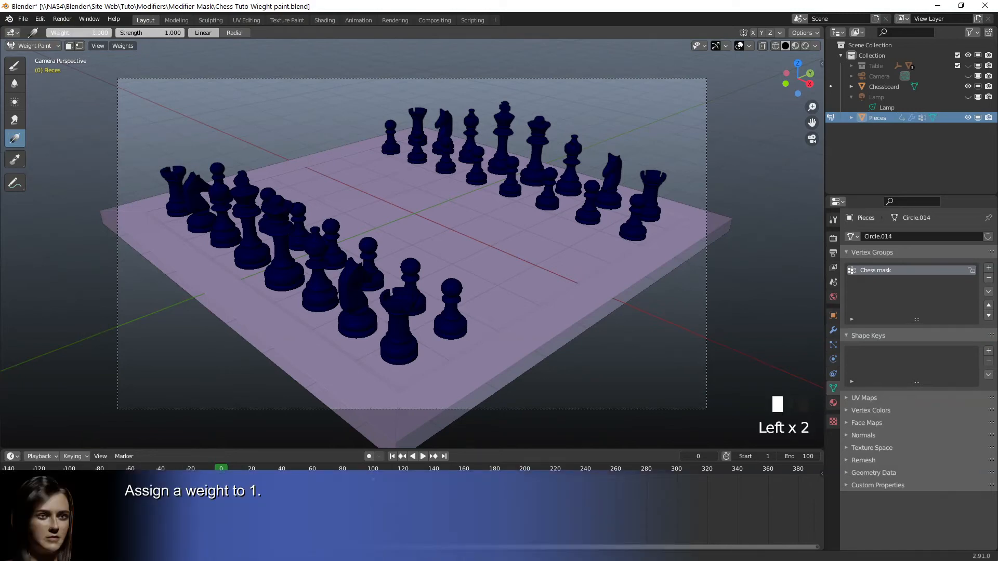
key("NUMPAD_7")
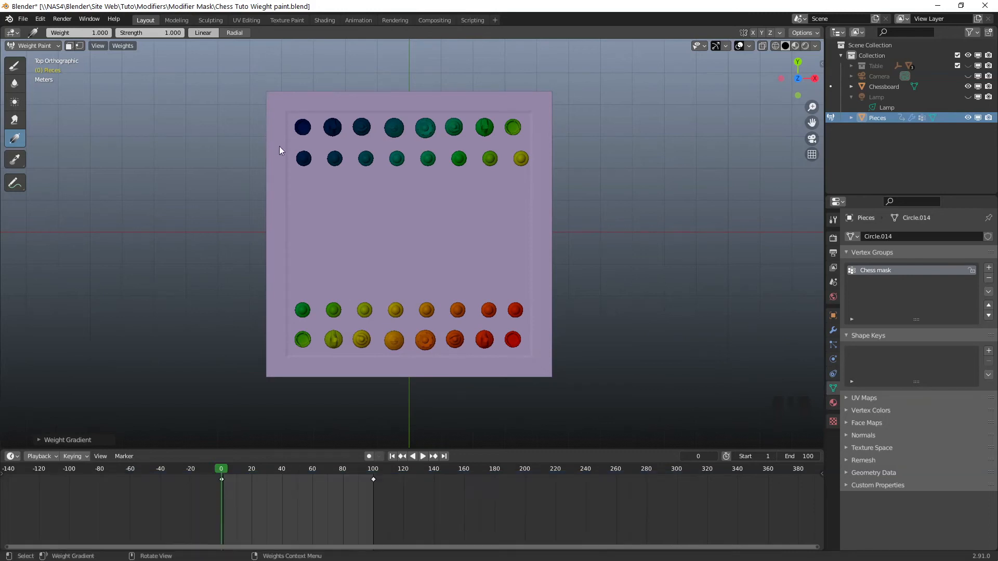
key("NUMPAD_0")
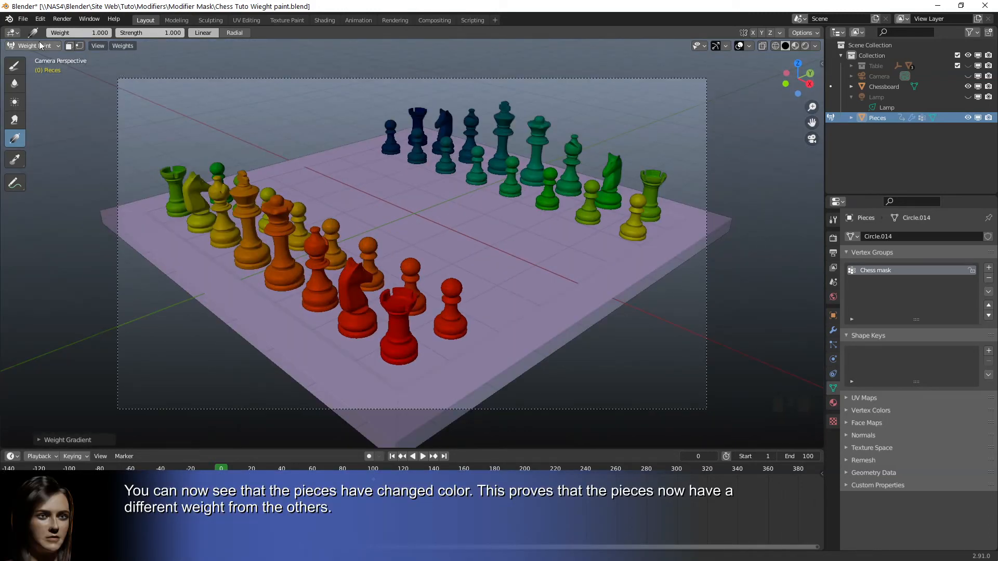
Step: Return to Object Mode and add a Mask modifier using the Chess mask group
left_click(31, 46)
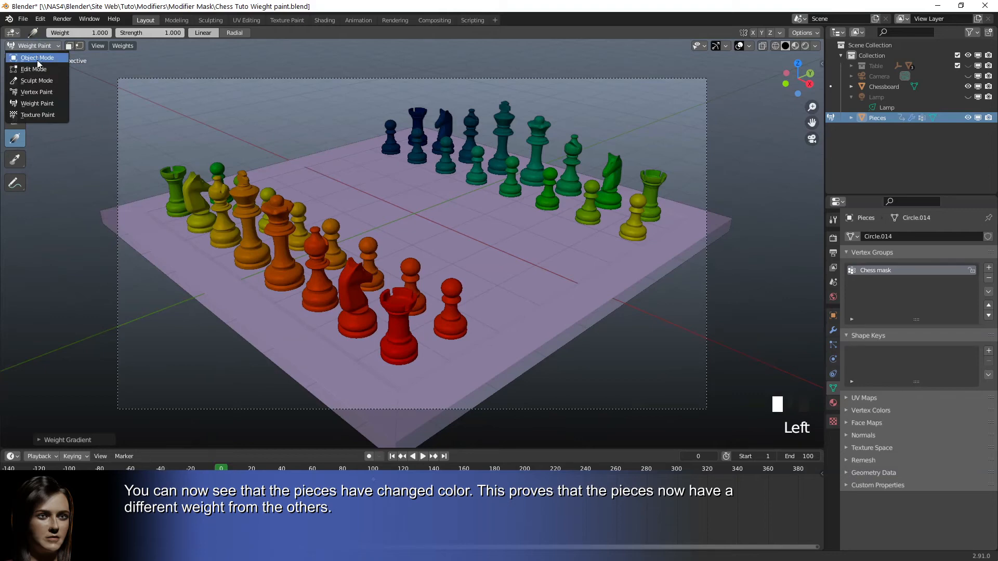
left_click(37, 57)
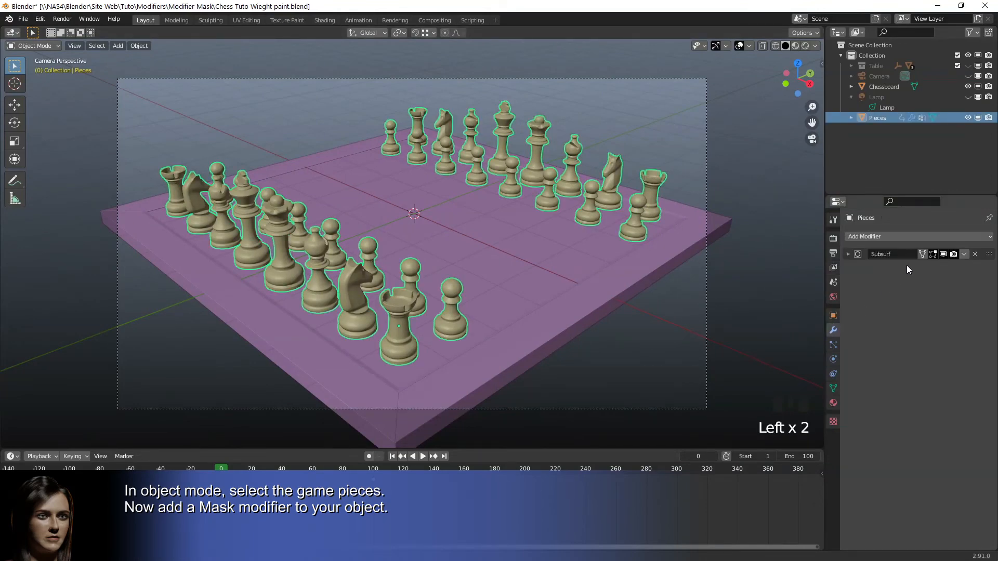
left_click(891, 236)
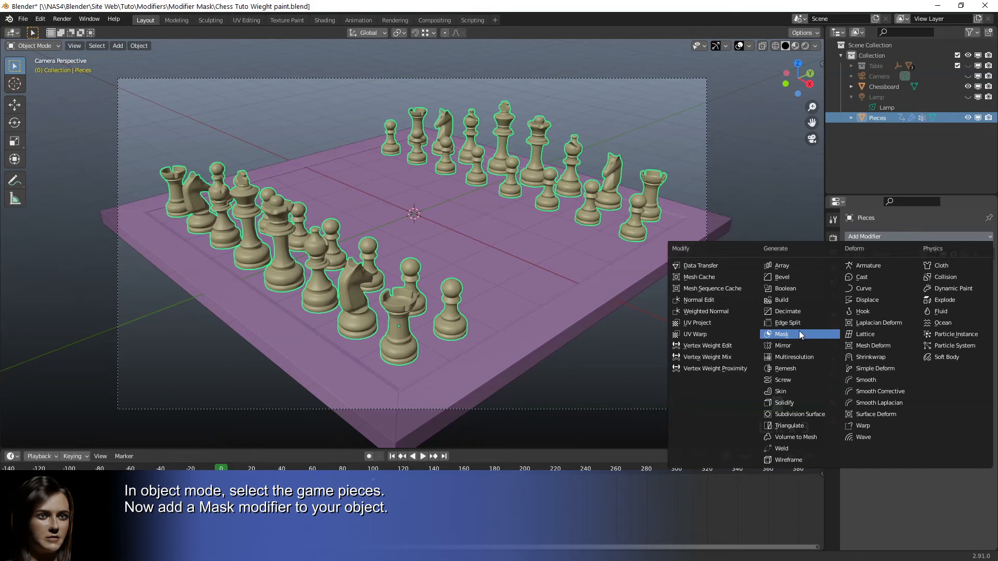
left_click(782, 334)
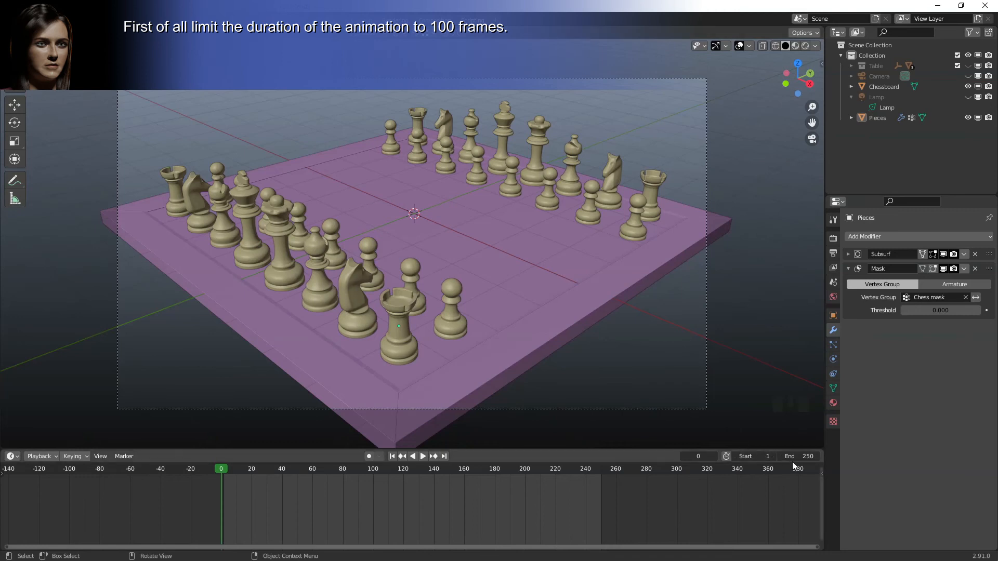
Step: Set the scene end frame to 100 and jump to frame 100
left_click(799, 457)
type("100")
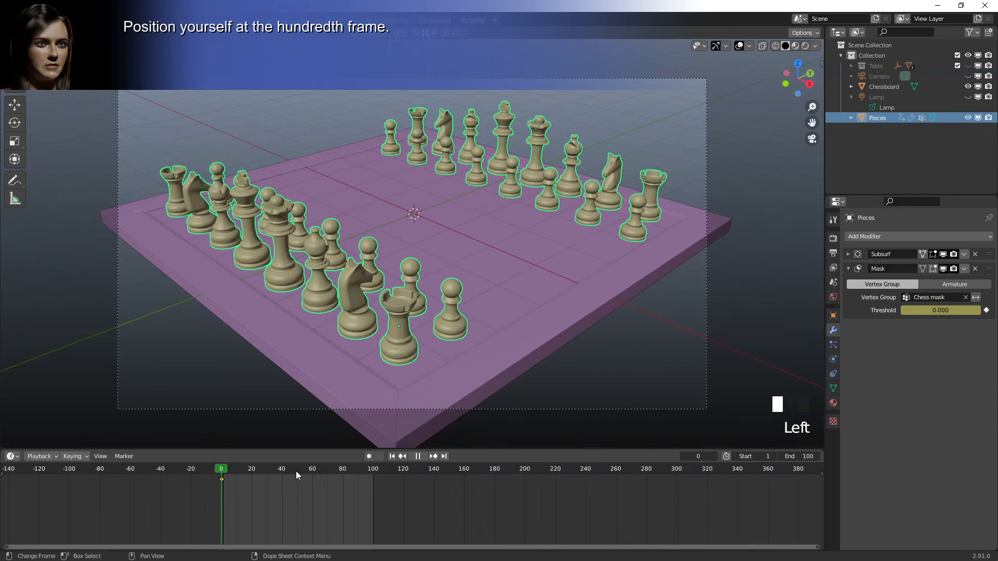
left_click(351, 469)
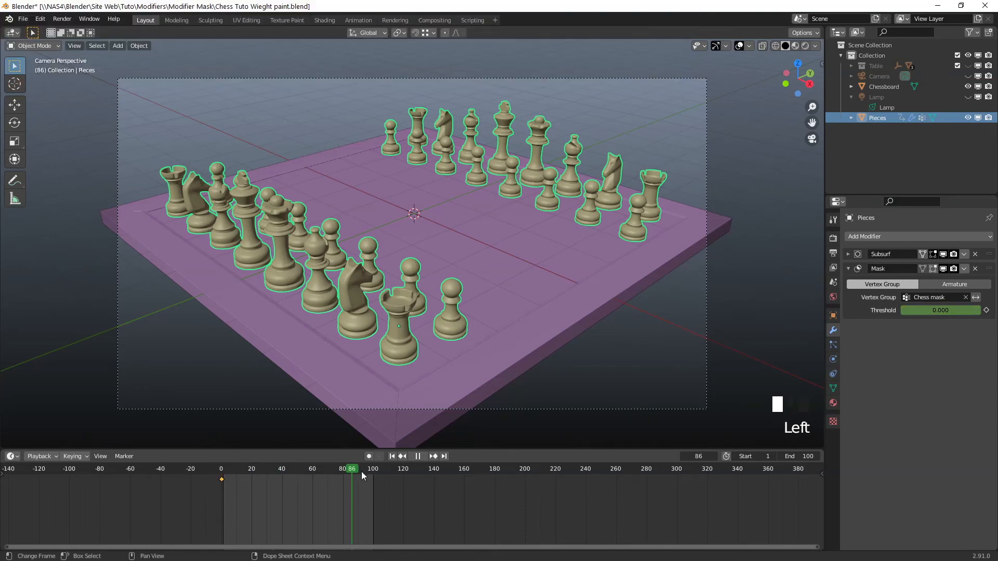
left_click(369, 468)
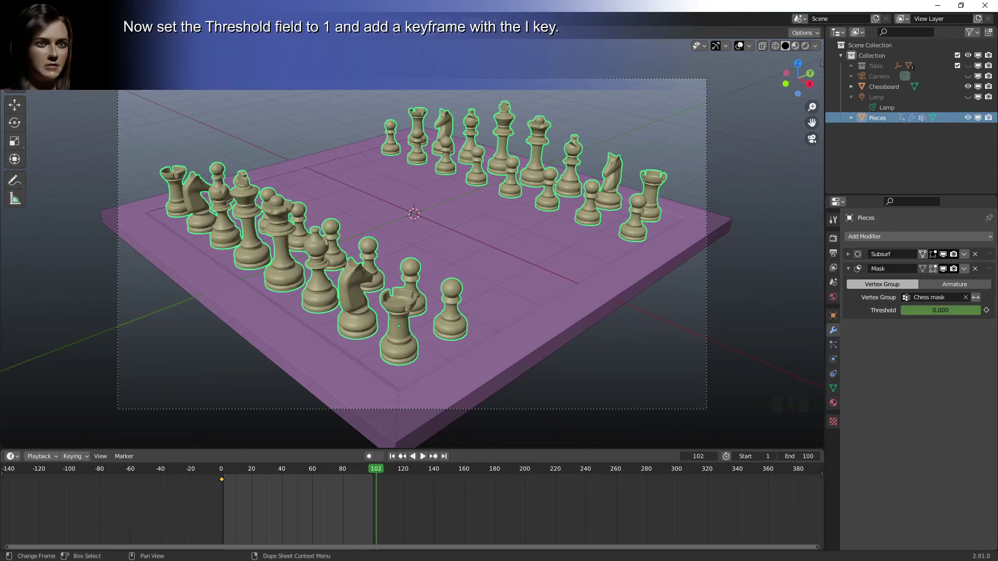
left_click(789, 456)
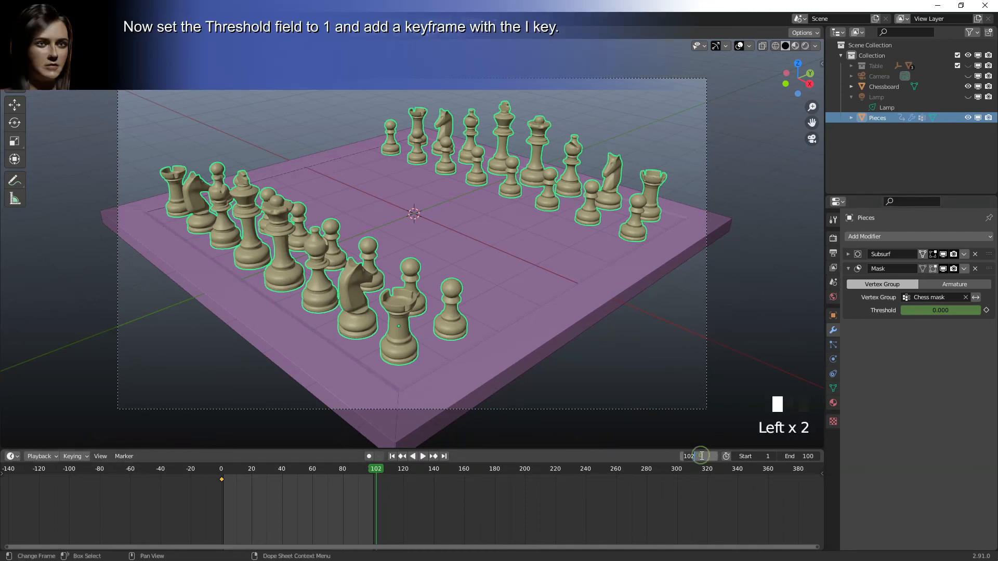
key("NUMPAD_0")
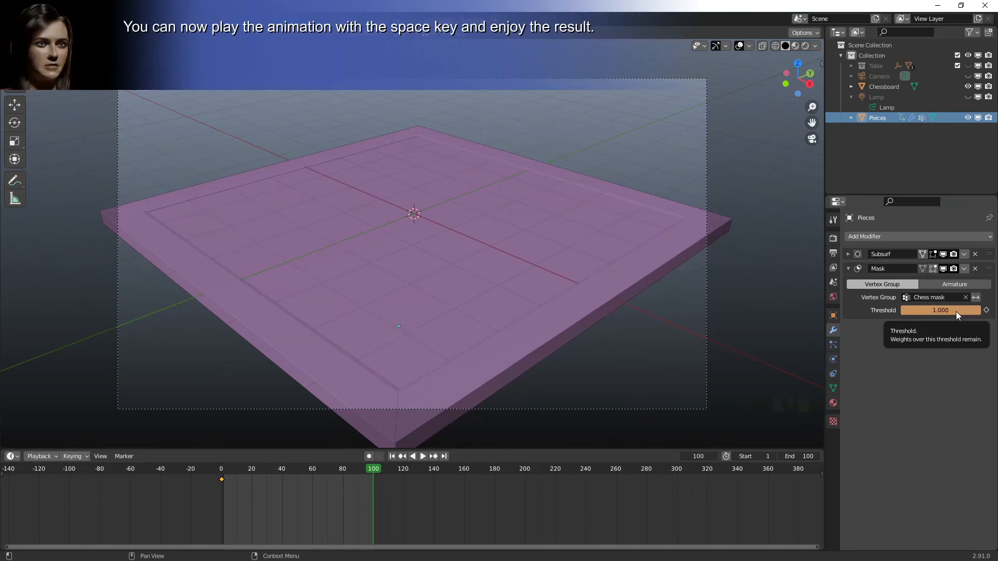
mouse_move(809, 357)
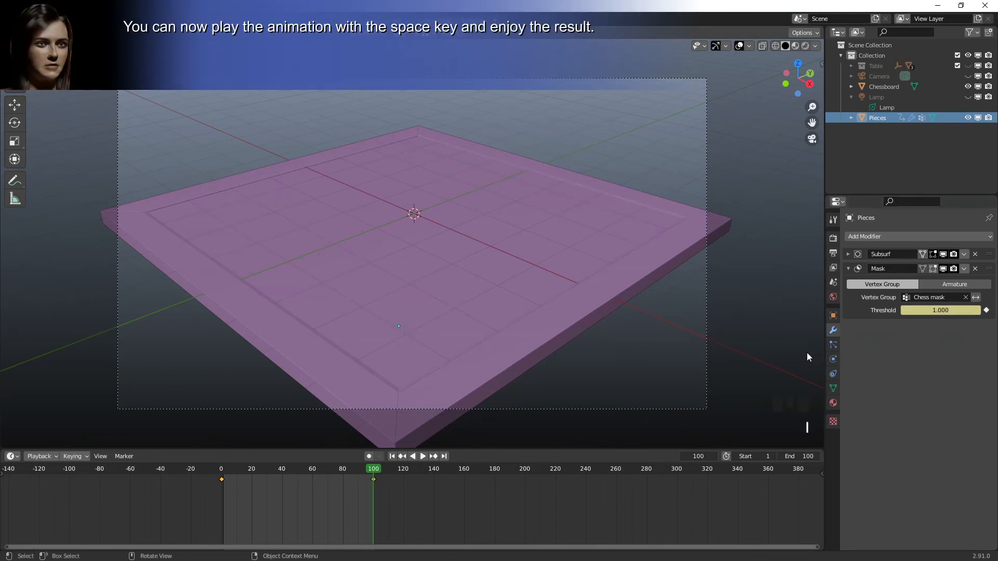
Step: Play the animation, restarting playback from the beginning
key("space")
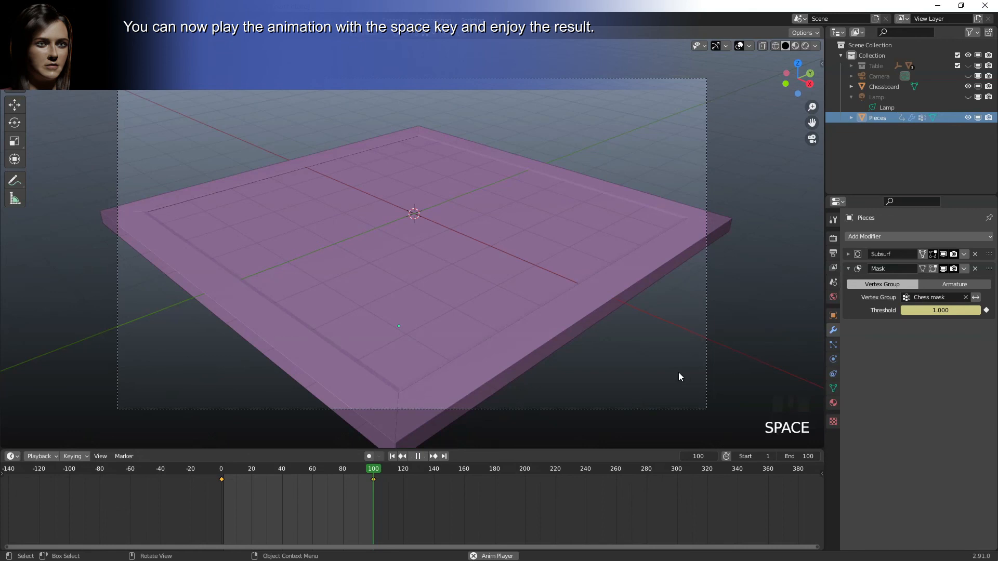
key("space")
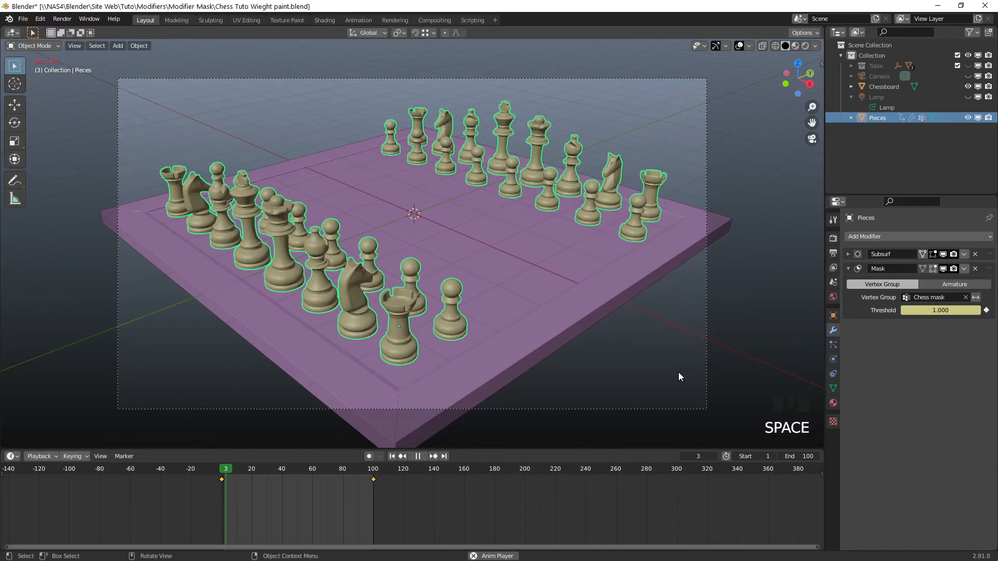
key("space")
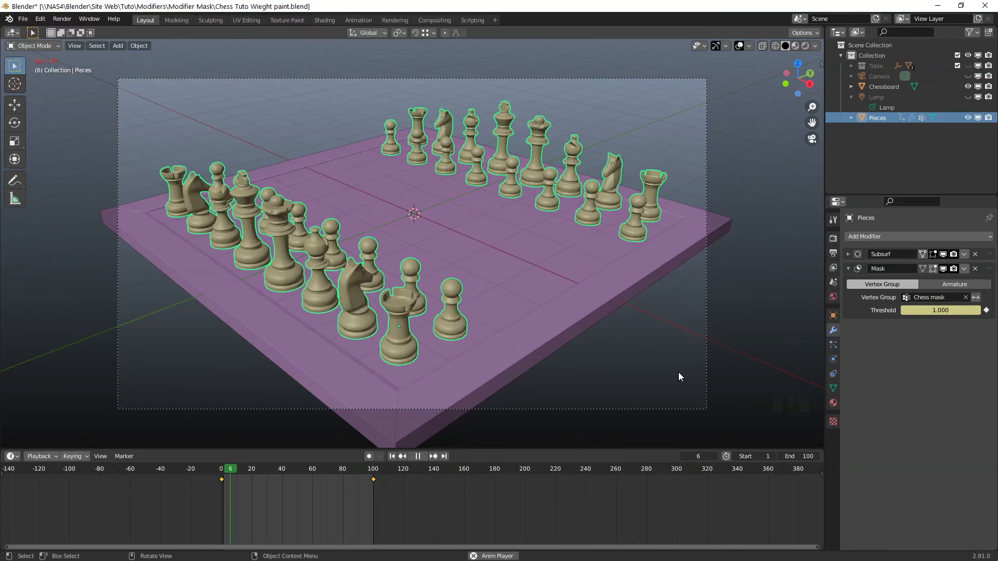